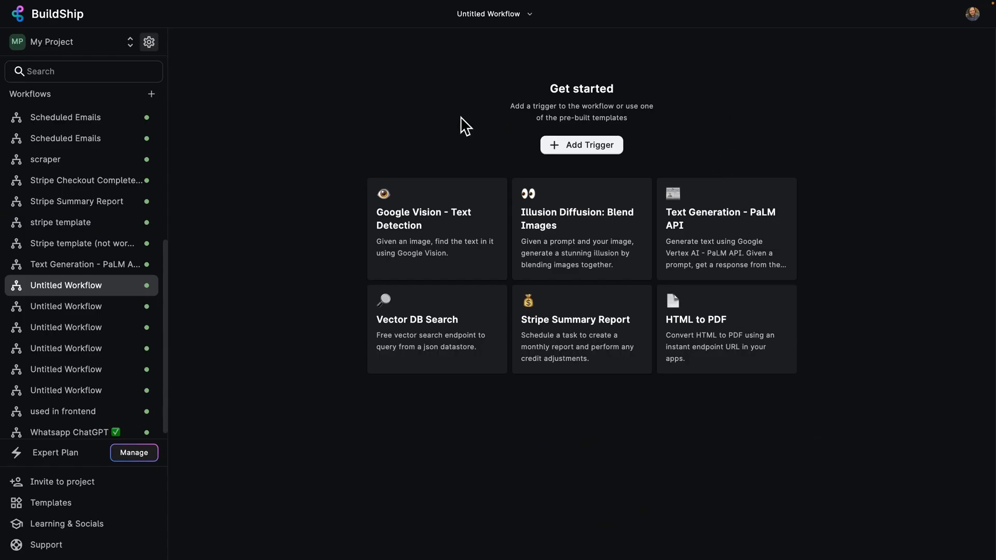
{"action": "mouse_move", "coordinate": [307, 209]}
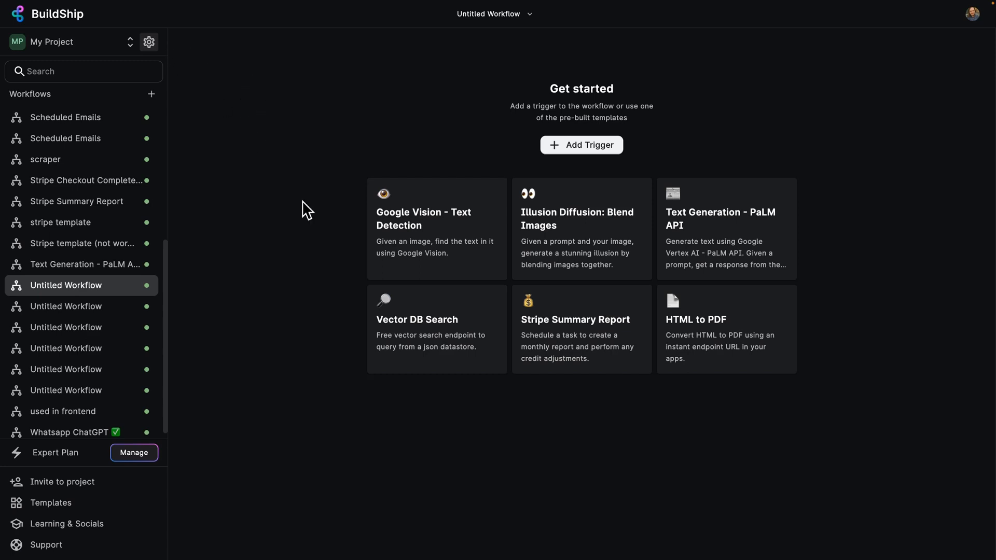
{"action": "mouse_move", "coordinate": [705, 89]}
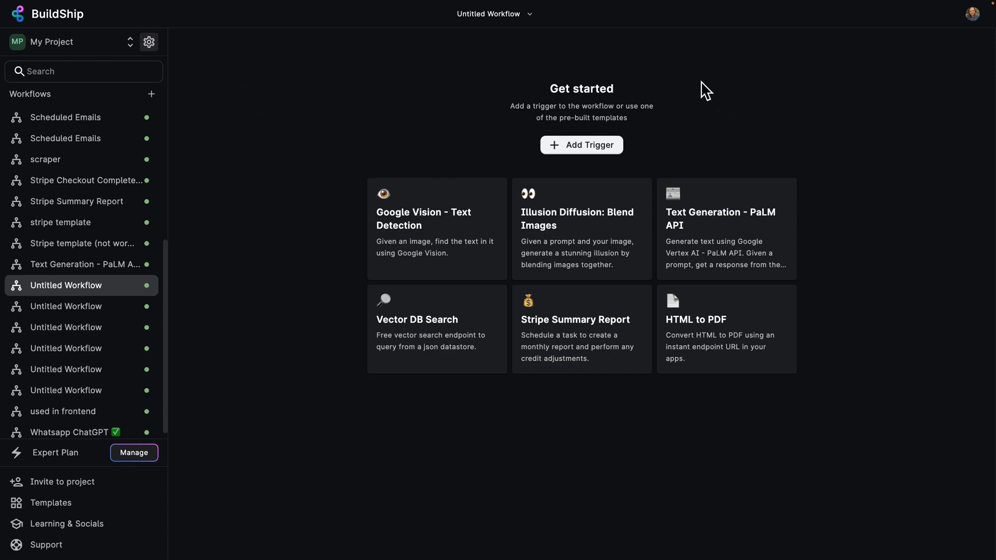
{"action": "mouse_move", "coordinate": [561, 152]}
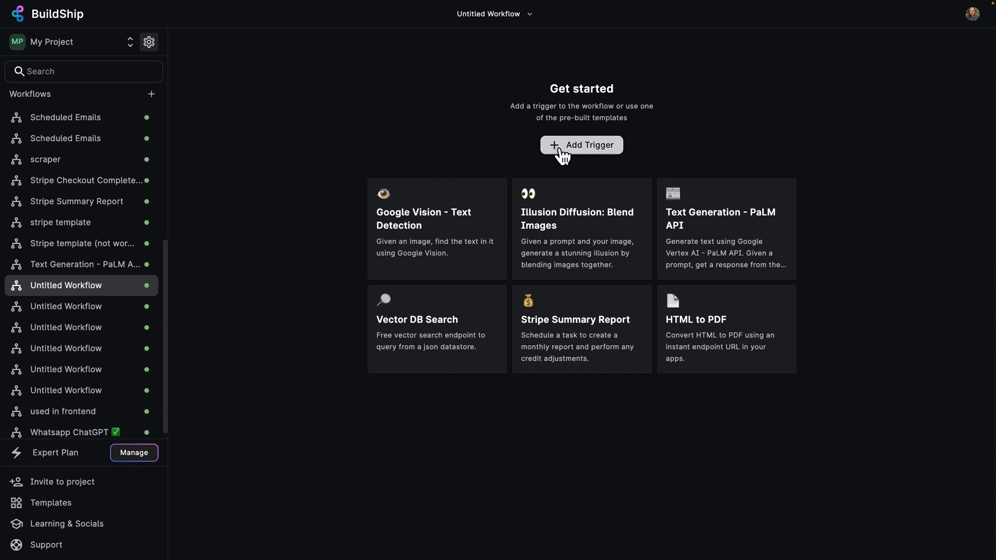
Bring up the trigger picker for the empty workflow with Rest API Call previewed.
{"action": "left_click", "coordinate": [581, 146]}
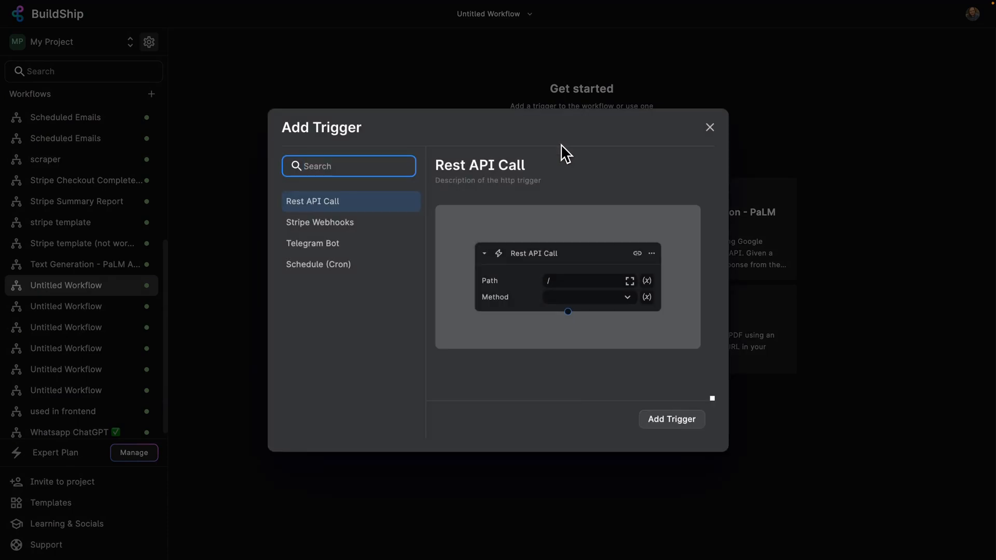
{"action": "mouse_move", "coordinate": [320, 222]}
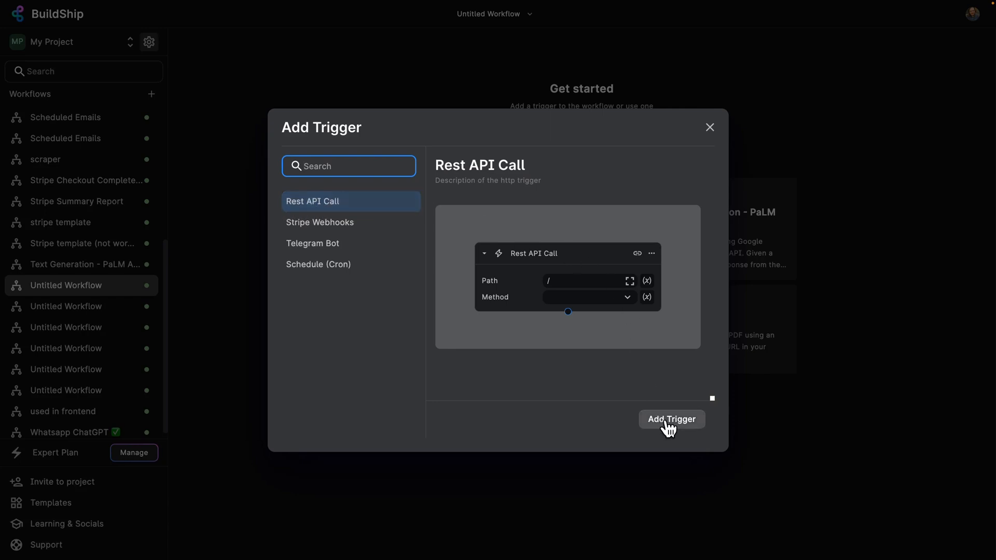
Add a Rest API Call trigger with path remove-background.
{"action": "left_click", "coordinate": [671, 419]}
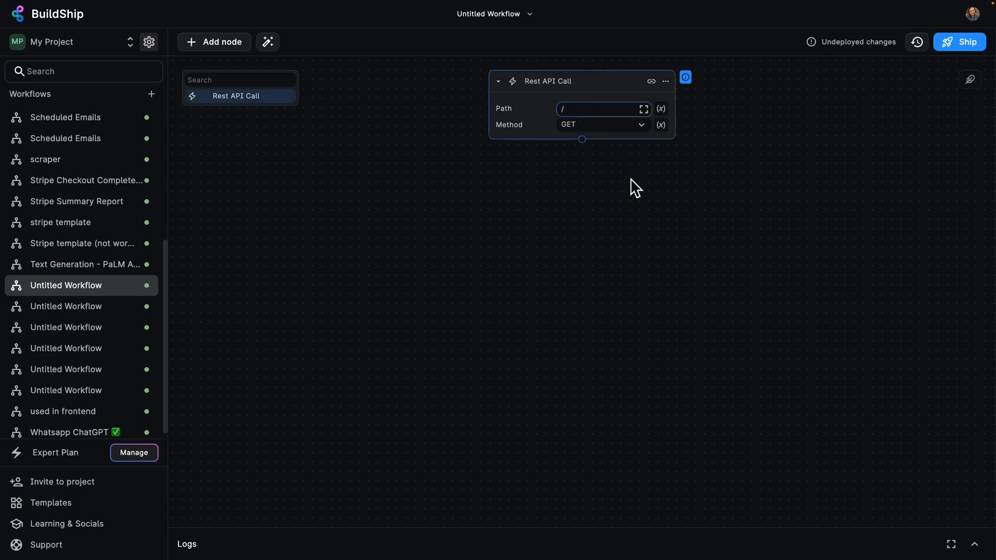
{"action": "type", "text": "remove-"}
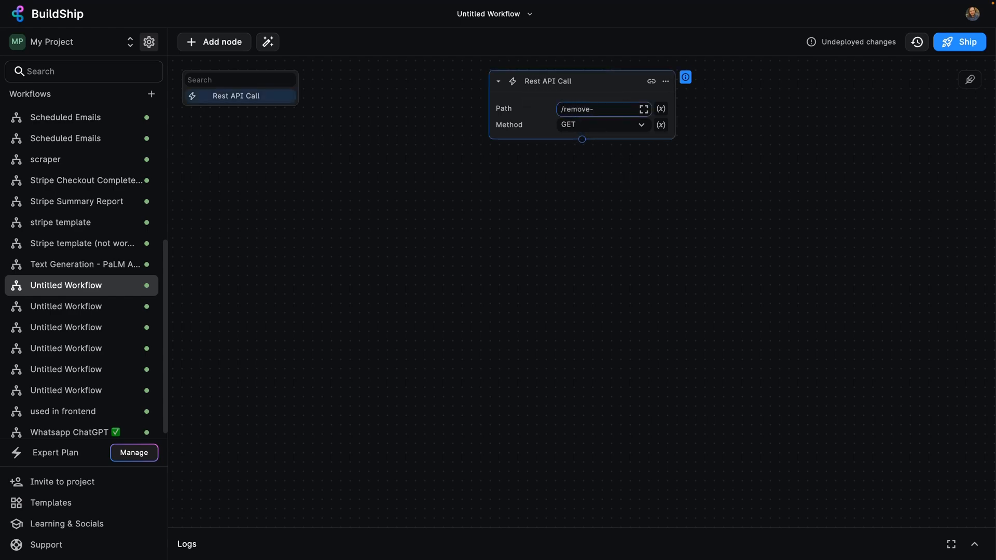
{"action": "type", "text": "background"}
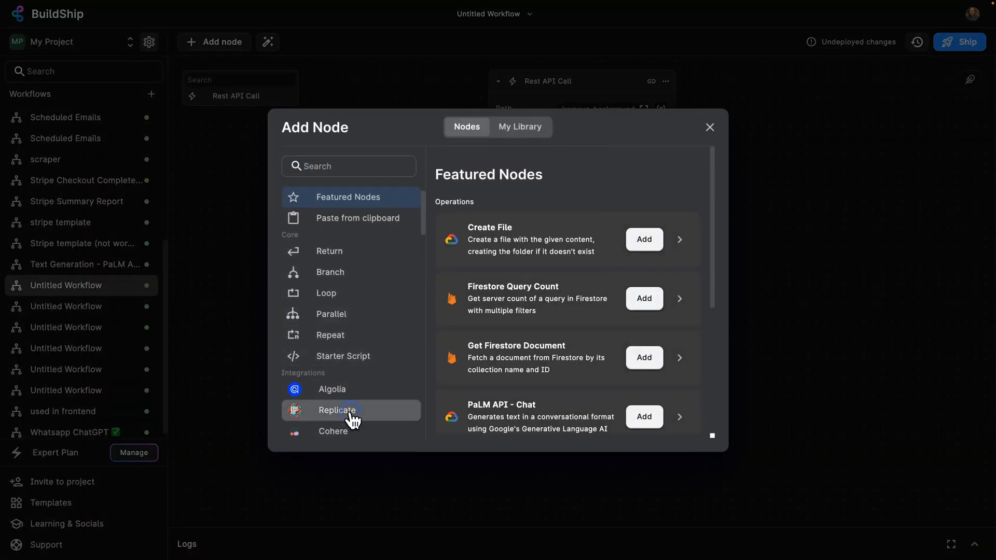
Add Replicate's Background Remover node right after the REST trigger.
{"action": "left_click", "coordinate": [337, 410]}
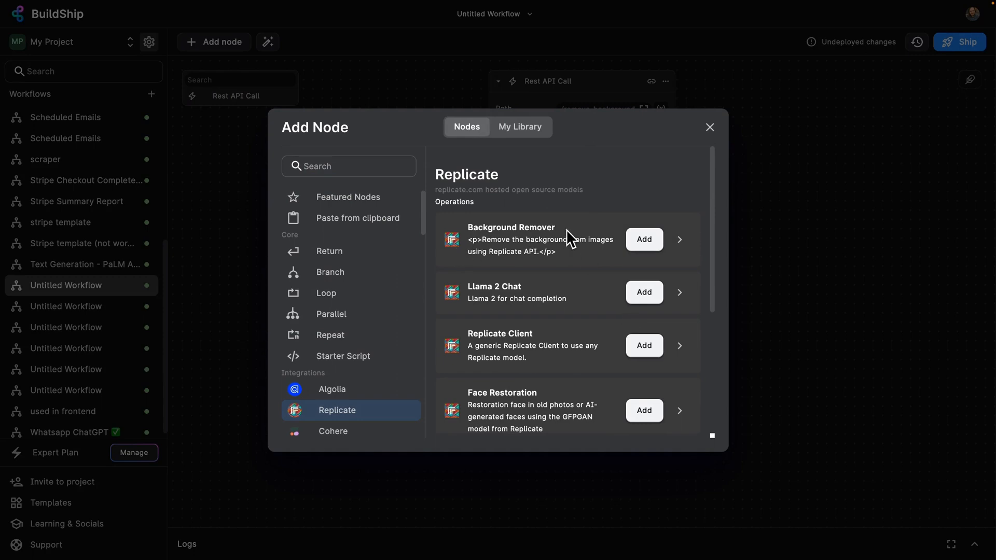
{"action": "left_click", "coordinate": [643, 239]}
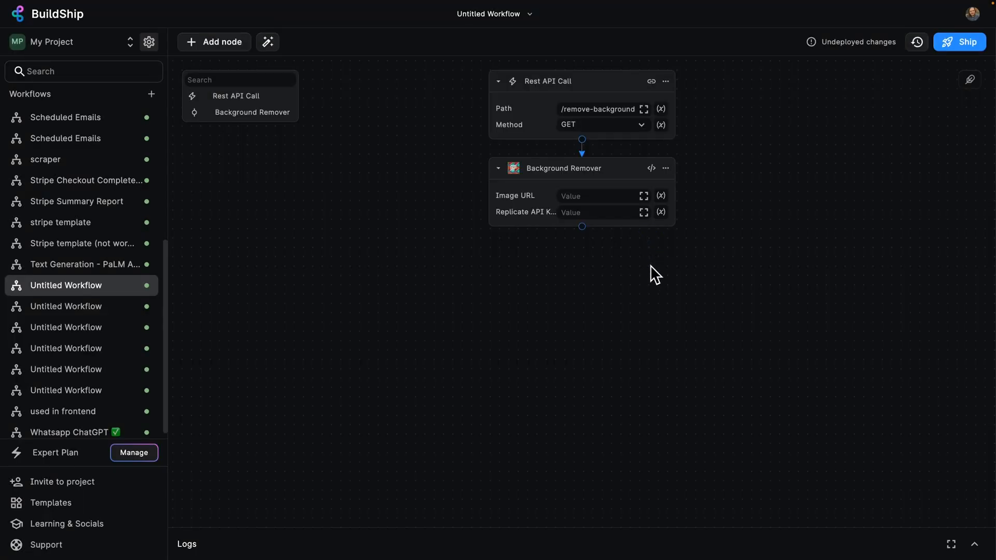
{"action": "mouse_move", "coordinate": [653, 275]}
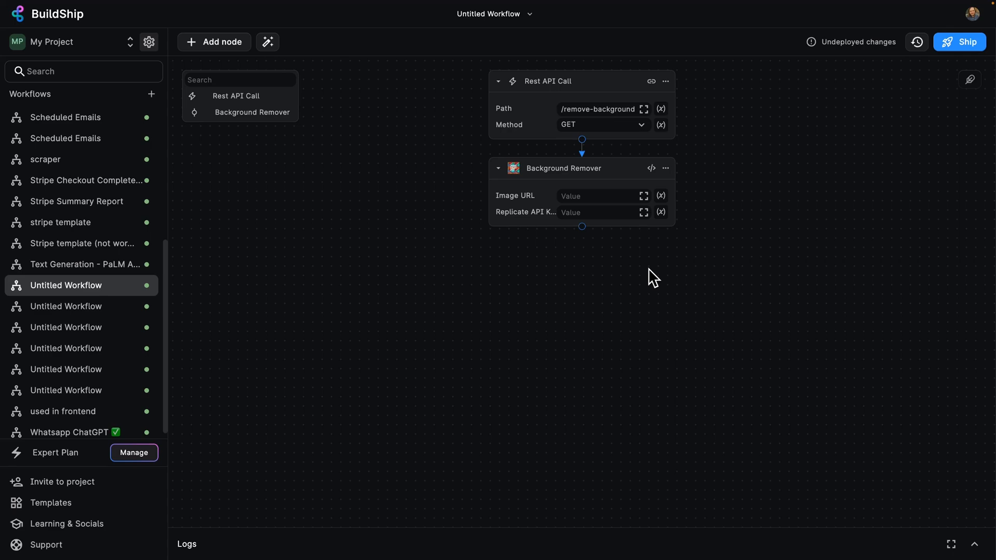
{"action": "mouse_move", "coordinate": [692, 198]}
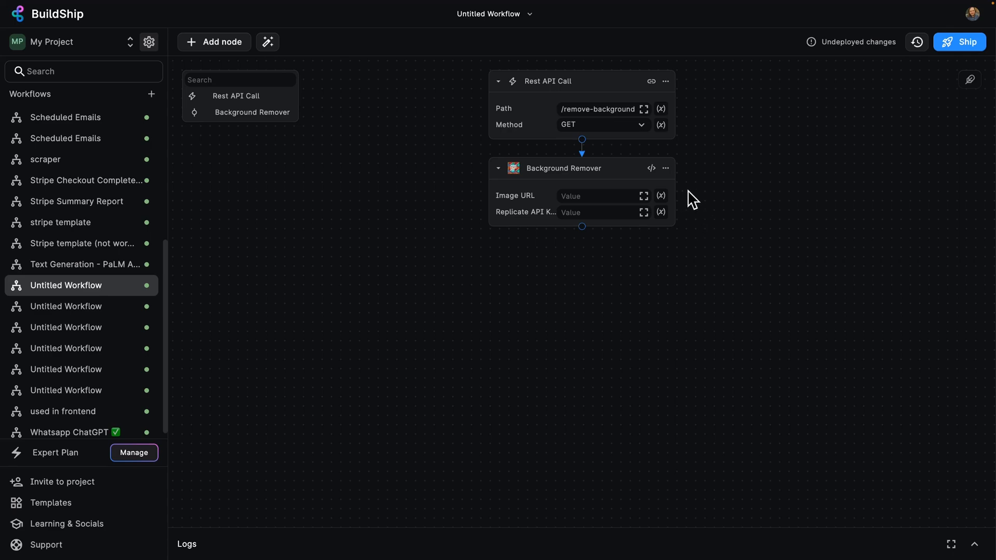
{"action": "mouse_move", "coordinate": [508, 203]}
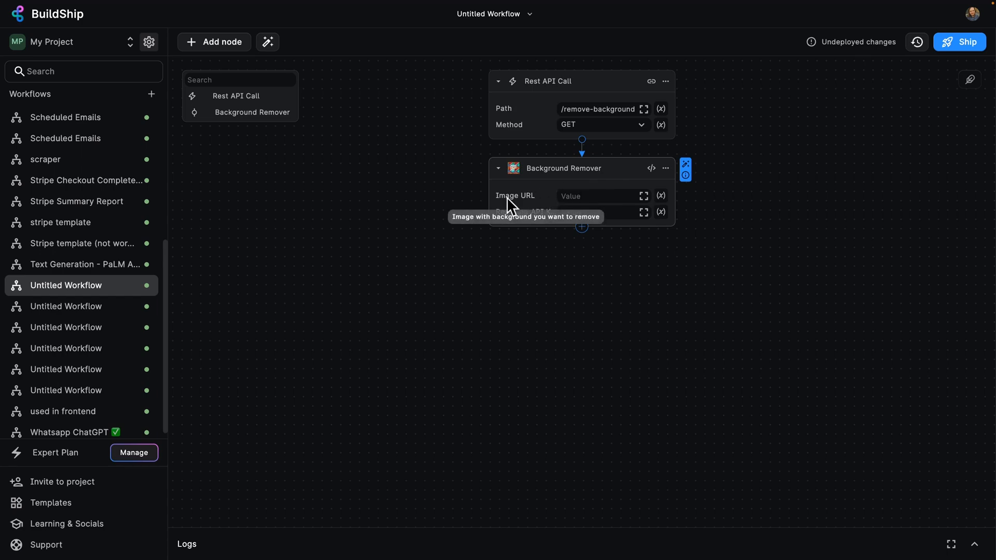
Make Image URL an expression reading the request's query.url parameter.
{"action": "left_click", "coordinate": [661, 196]}
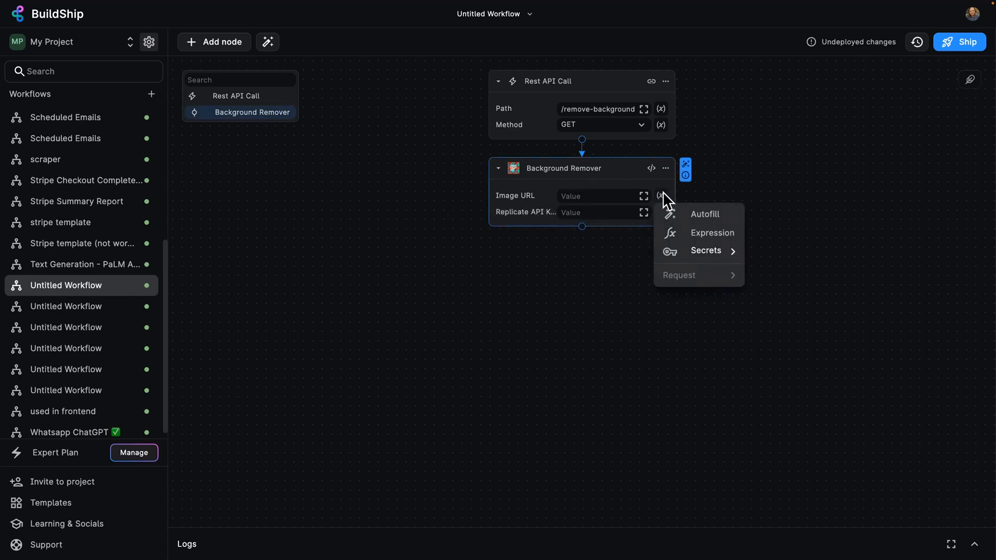
{"action": "left_click", "coordinate": [712, 233]}
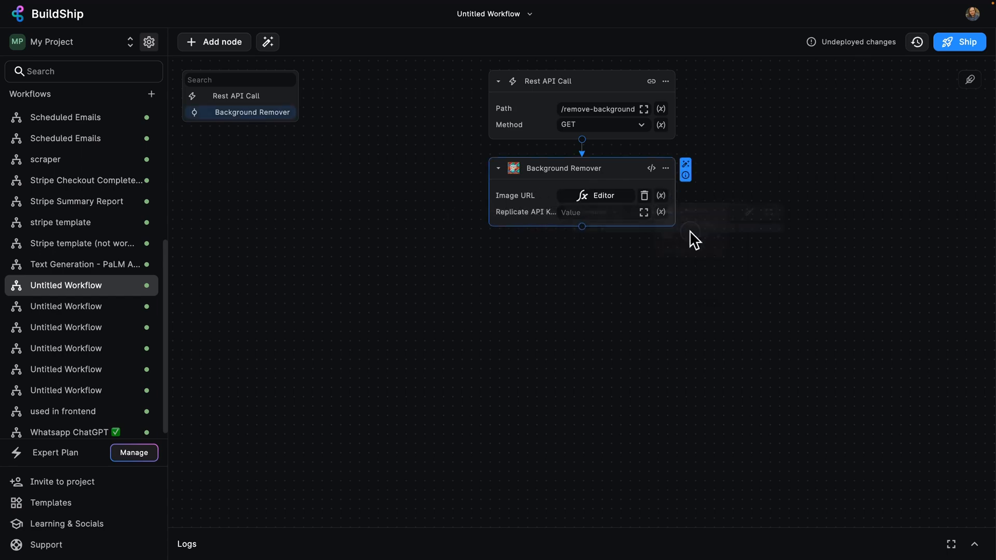
{"action": "left_click", "coordinate": [603, 211]}
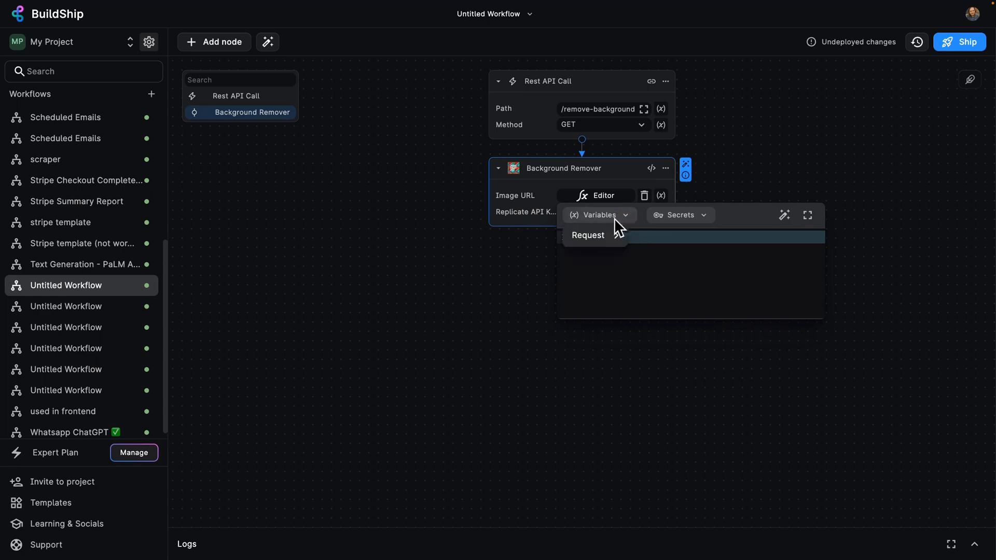
{"action": "left_click", "coordinate": [587, 236]}
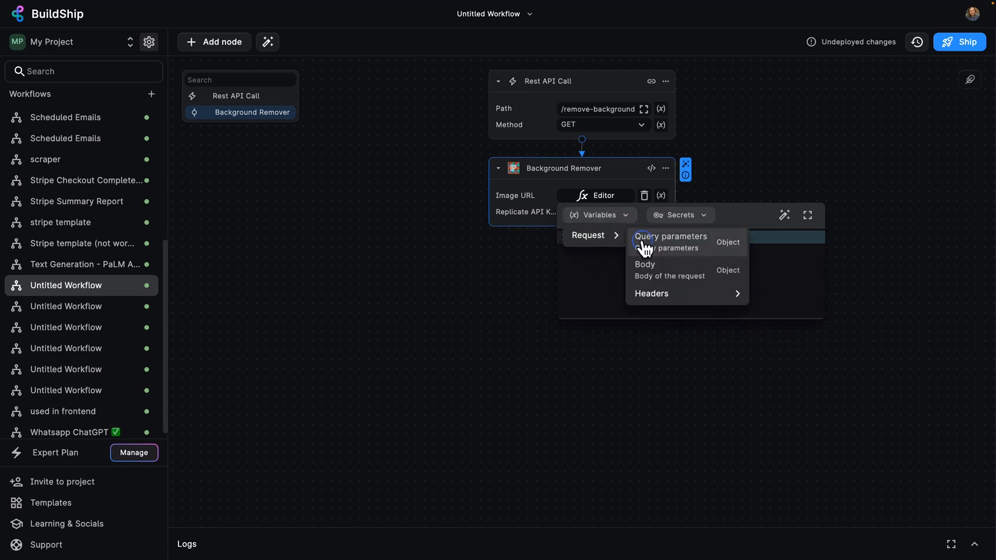
{"action": "left_click", "coordinate": [670, 236]}
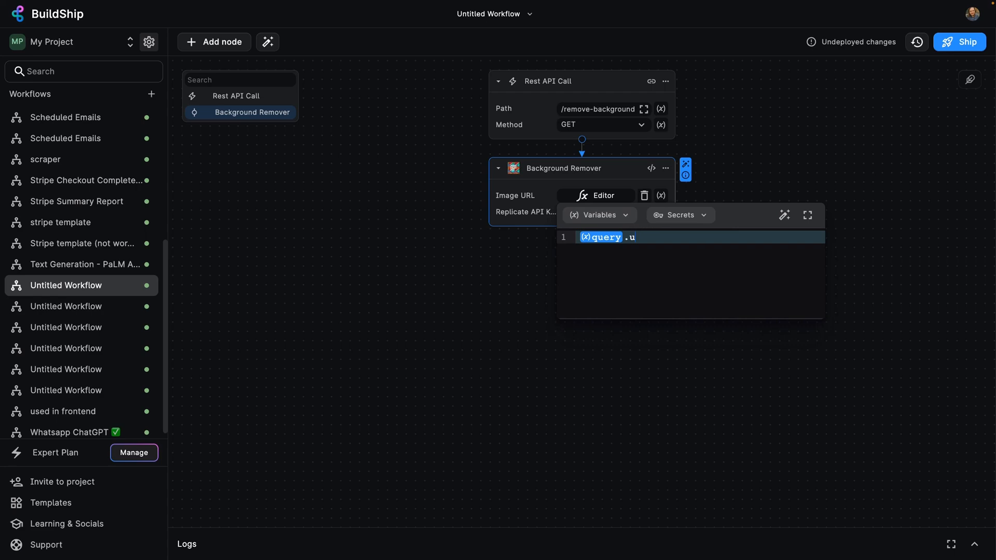
{"action": "type", "text": "rl"}
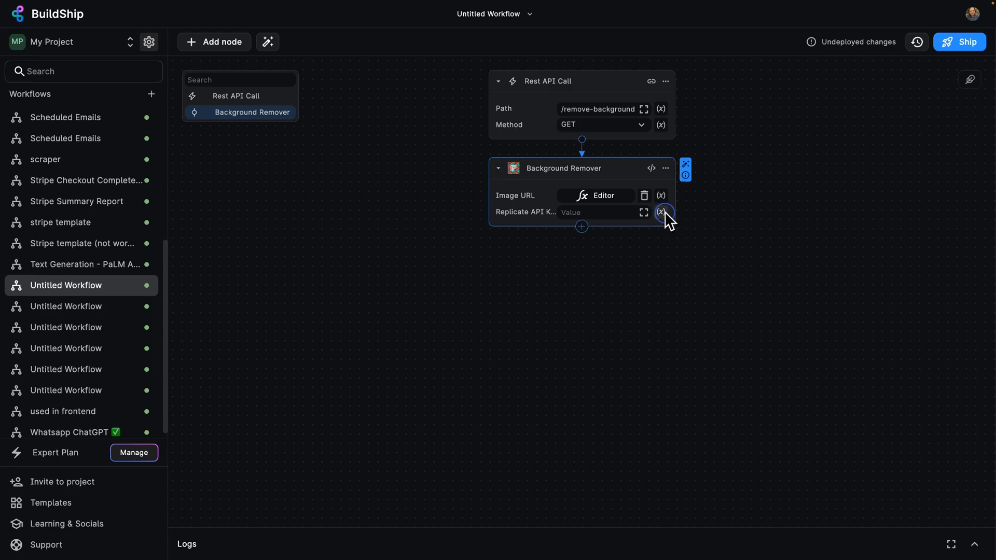
Use the stored replicate secret as the Background Remover's API key.
{"action": "left_click", "coordinate": [661, 211]}
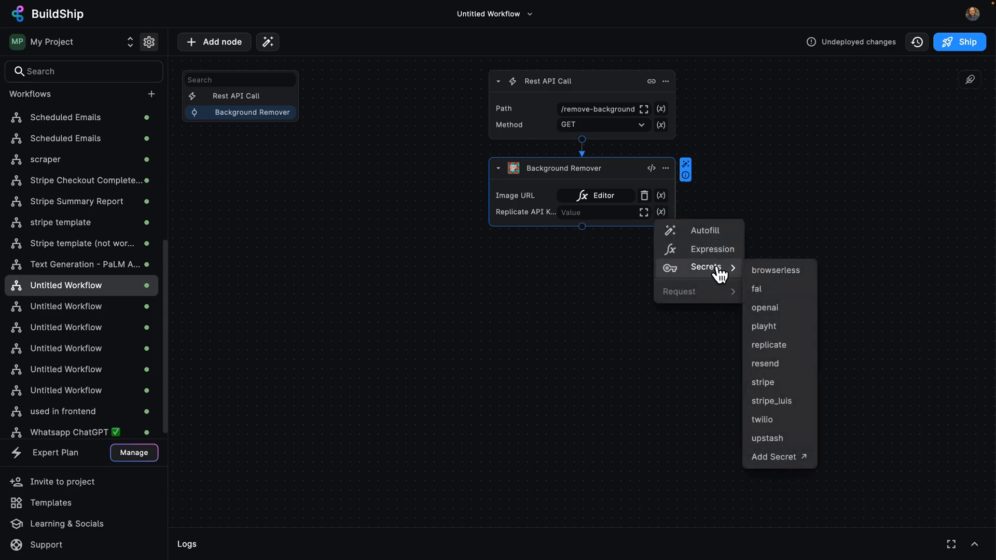
{"action": "mouse_move", "coordinate": [764, 364]}
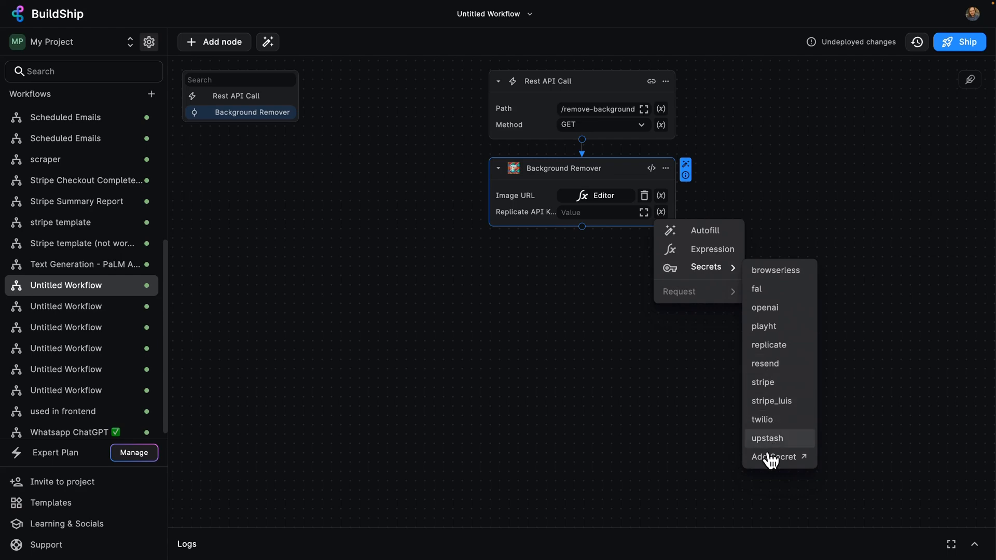
{"action": "mouse_move", "coordinate": [778, 343]}
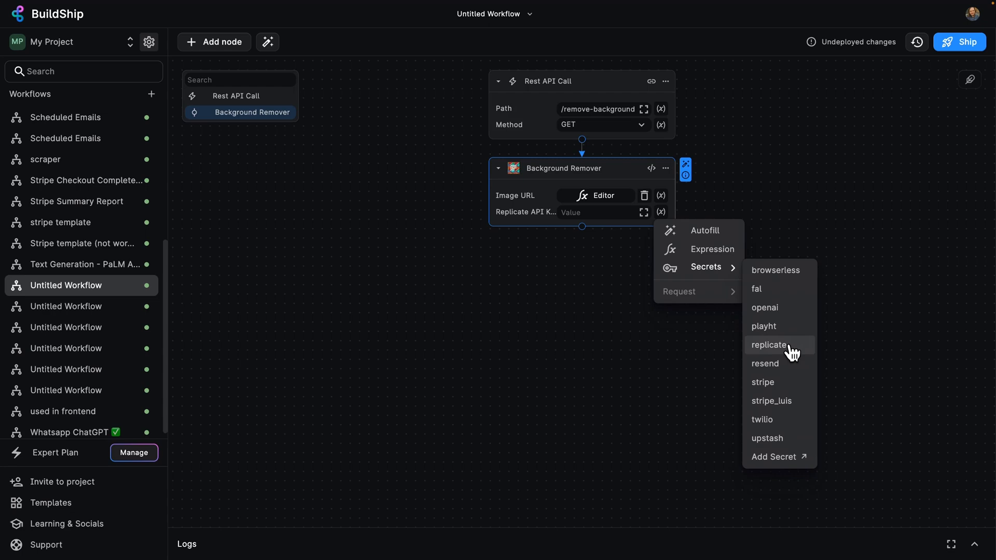
{"action": "left_click", "coordinate": [768, 344]}
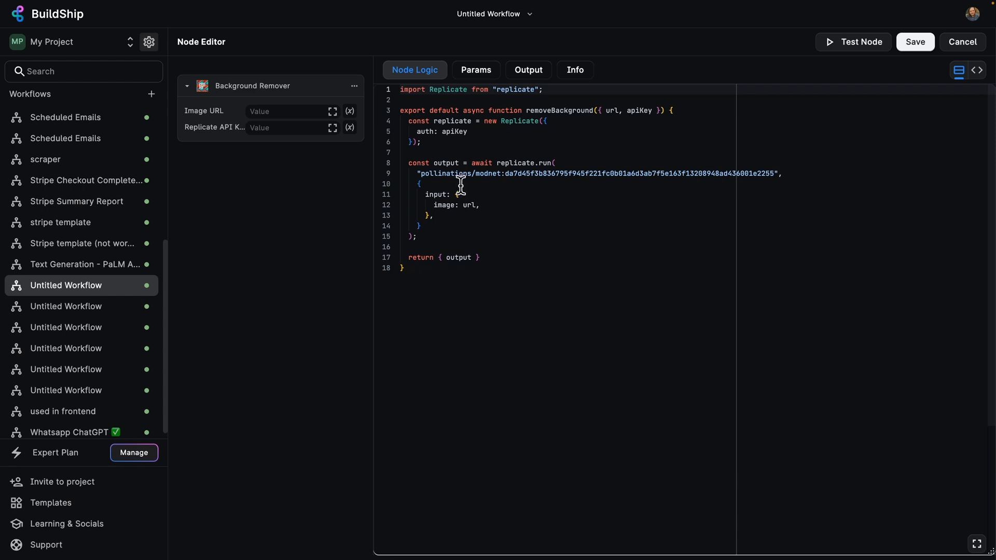
Inspect the node's output code, cancel out unchanged and bring up the node library.
{"action": "double_click", "coordinate": [639, 110]}
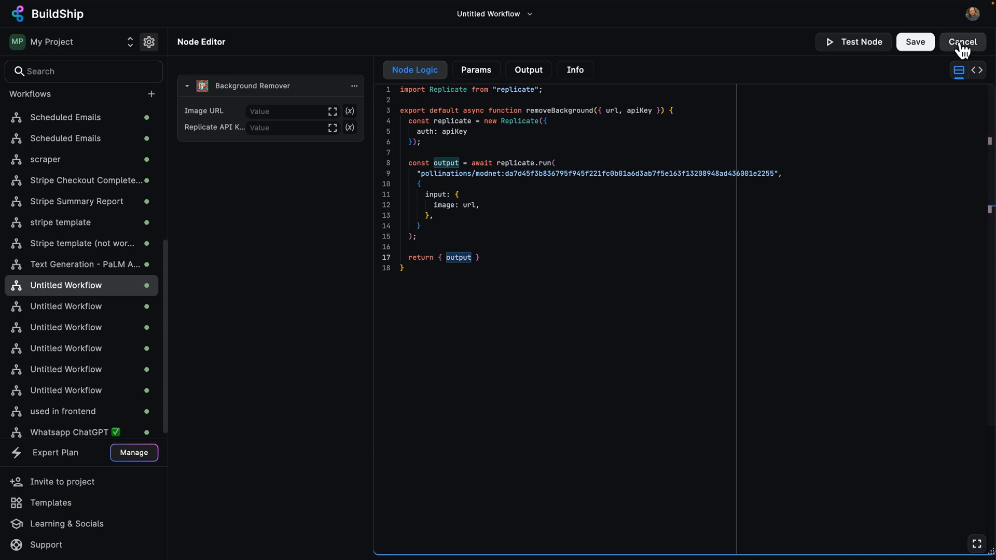
{"action": "left_click", "coordinate": [962, 42]}
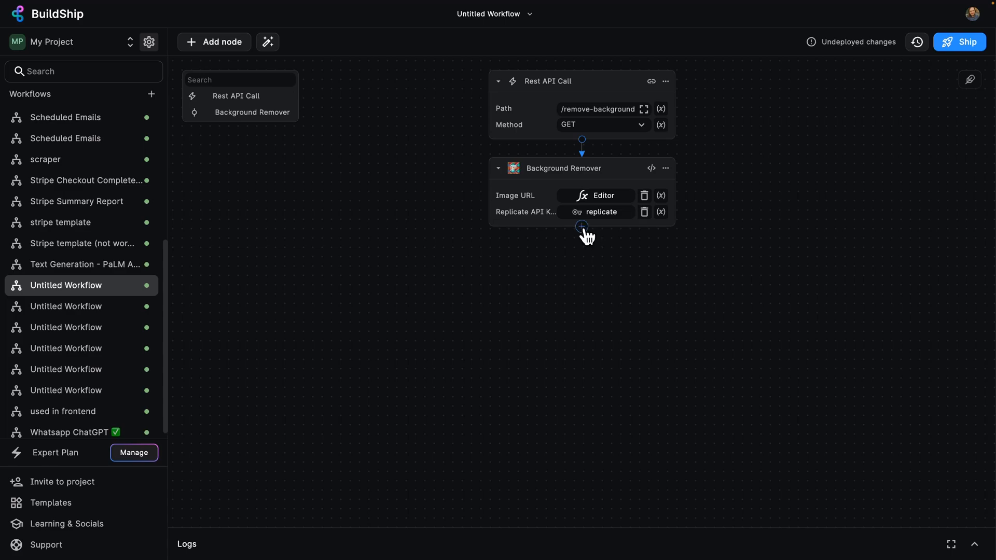
{"action": "left_click", "coordinate": [581, 228]}
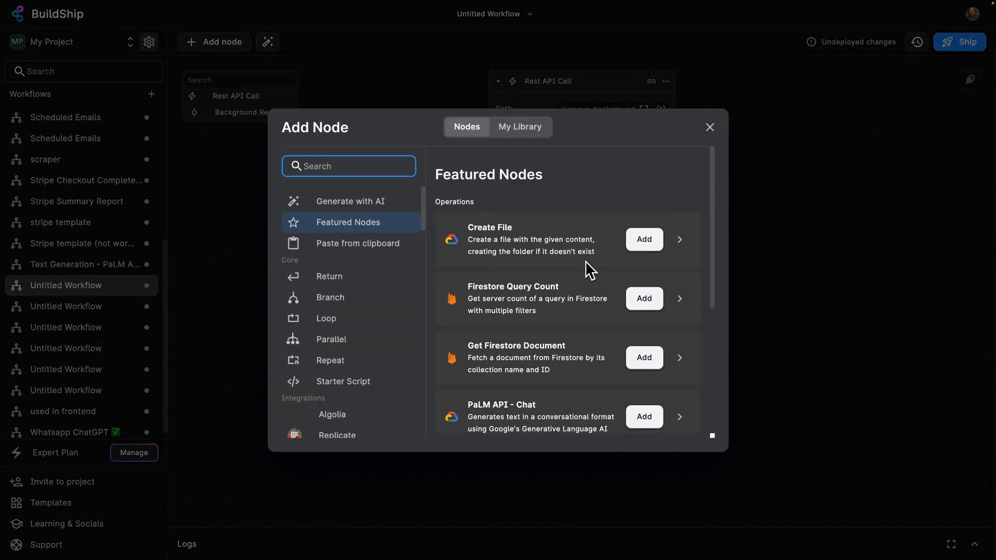
Add a Core Return node to end the workflow.
{"action": "left_click", "coordinate": [328, 276]}
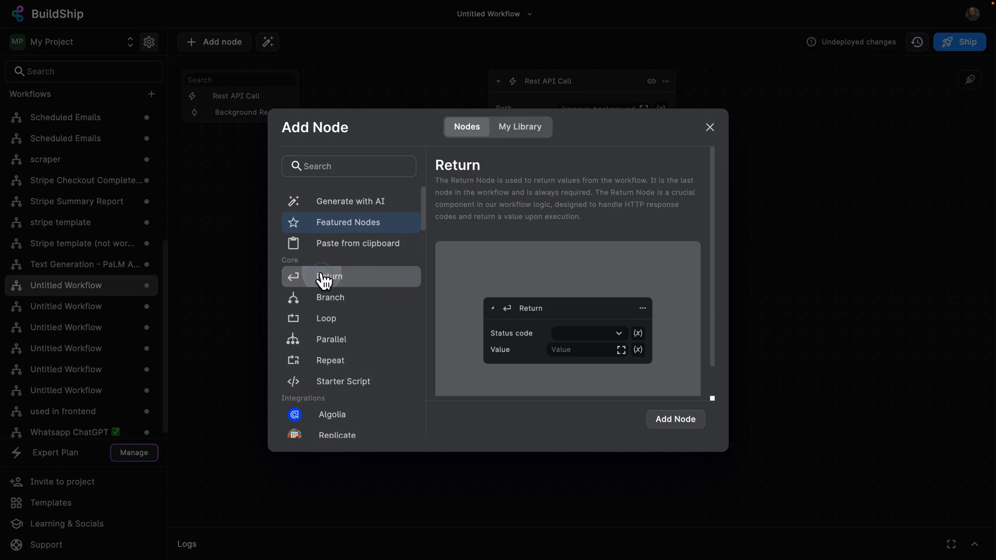
{"action": "left_click", "coordinate": [329, 276]}
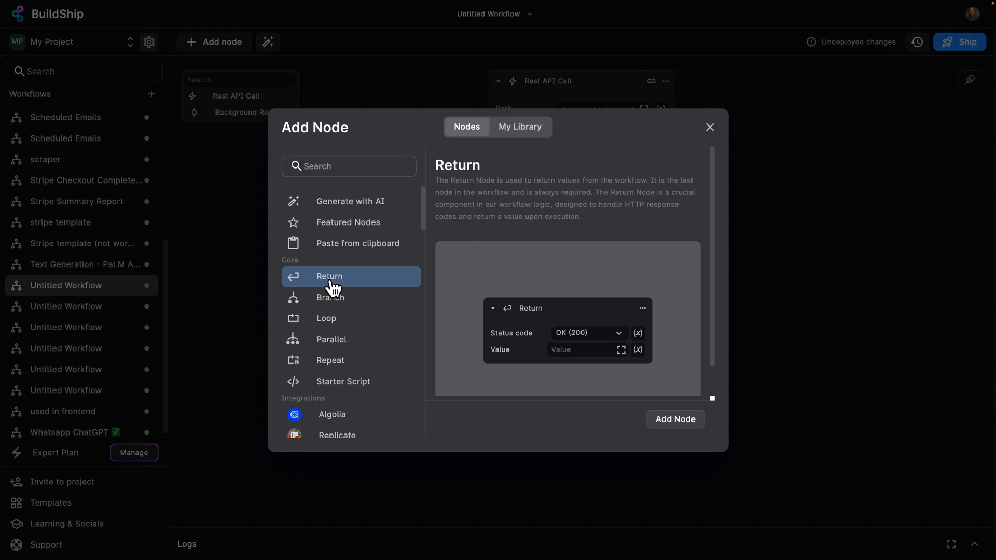
{"action": "left_click", "coordinate": [674, 417]}
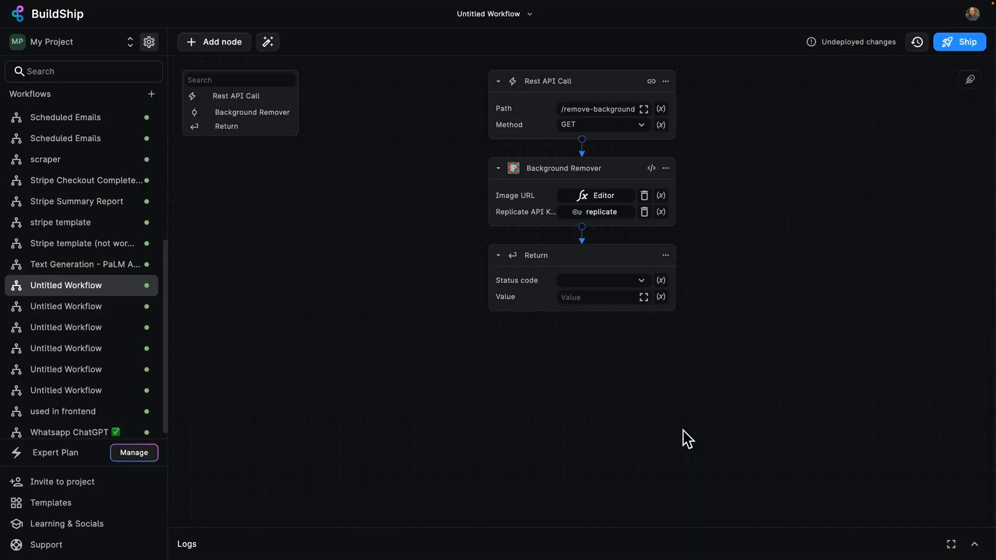
Make the Return respond OK (200) with the Background Remover's Image URL as value.
{"action": "left_click", "coordinate": [601, 280]}
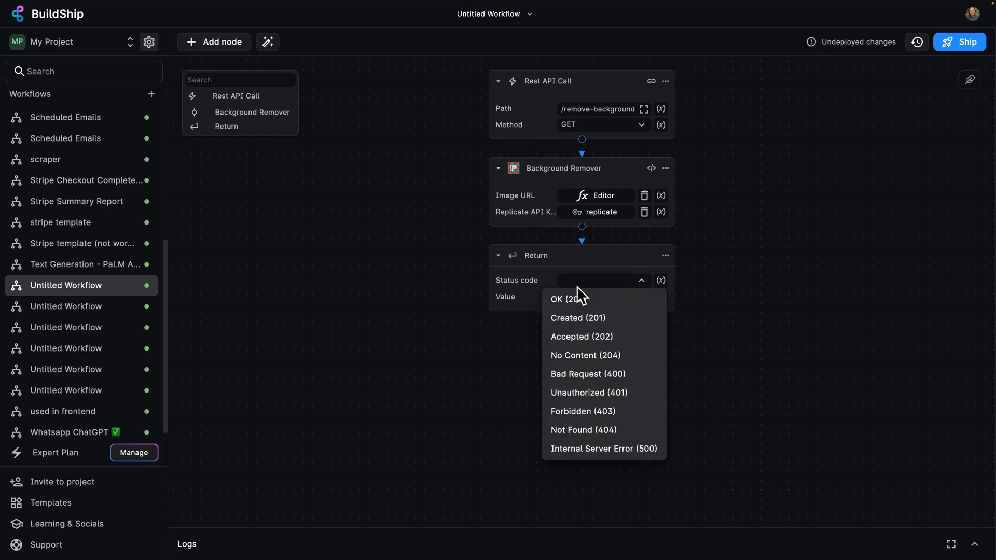
{"action": "left_click", "coordinate": [570, 299]}
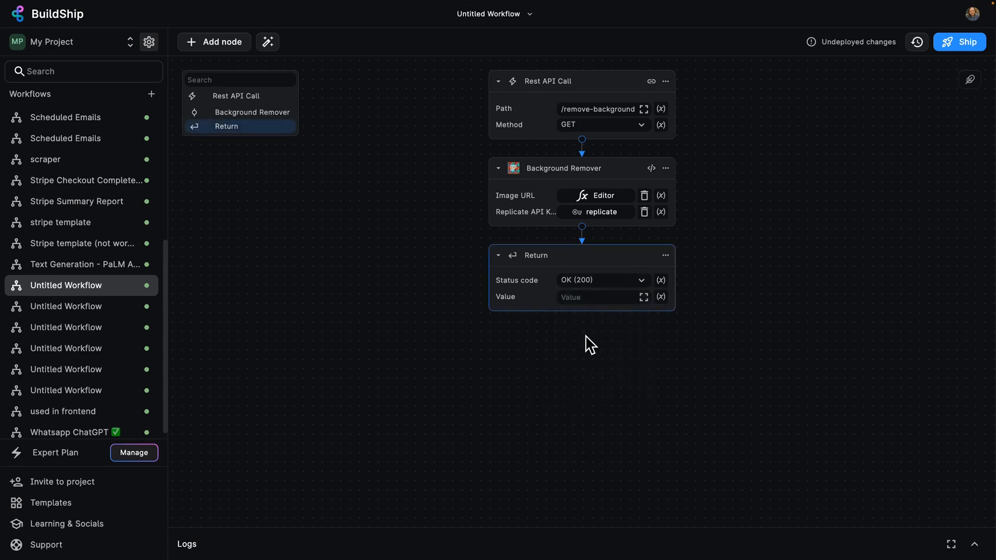
{"action": "mouse_move", "coordinate": [610, 344]}
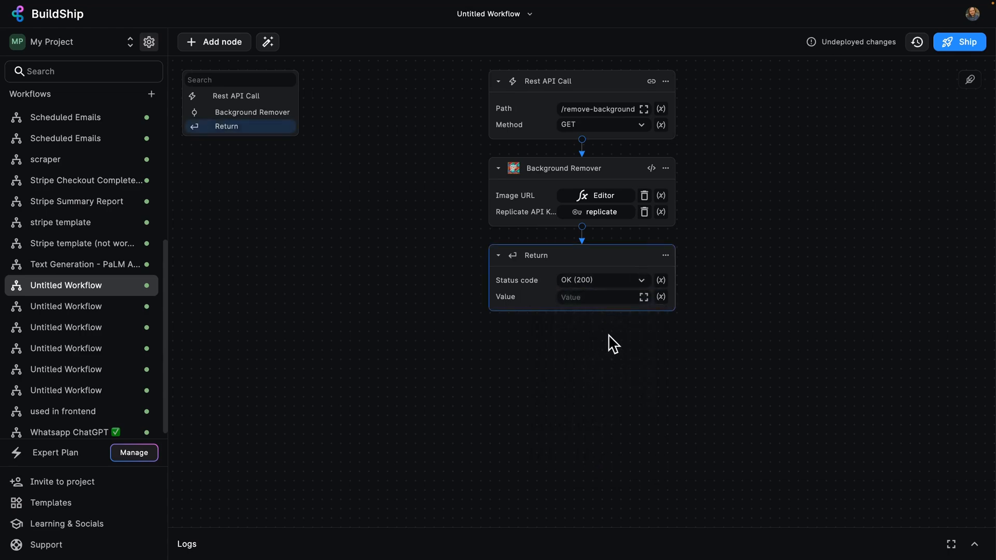
{"action": "left_click", "coordinate": [661, 296]}
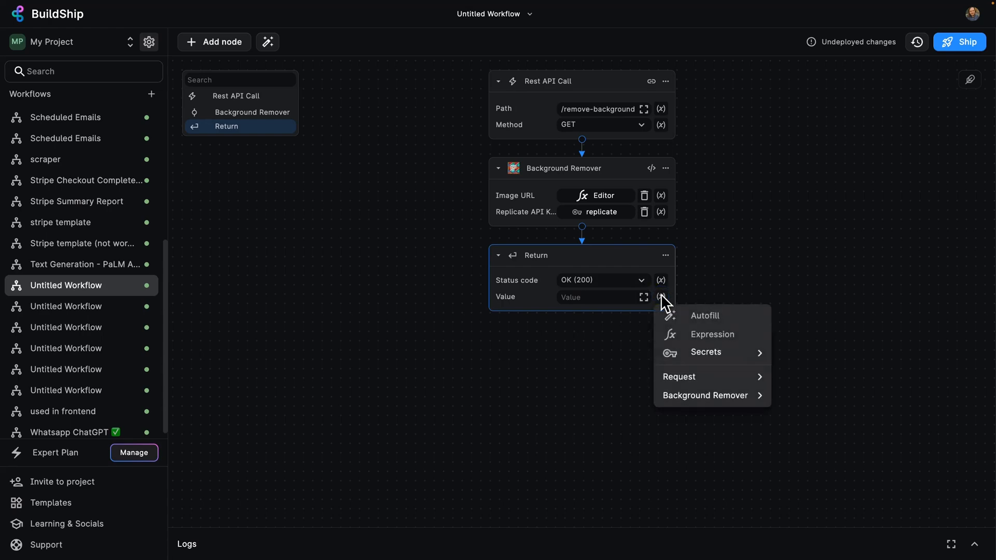
{"action": "mouse_move", "coordinate": [705, 395]}
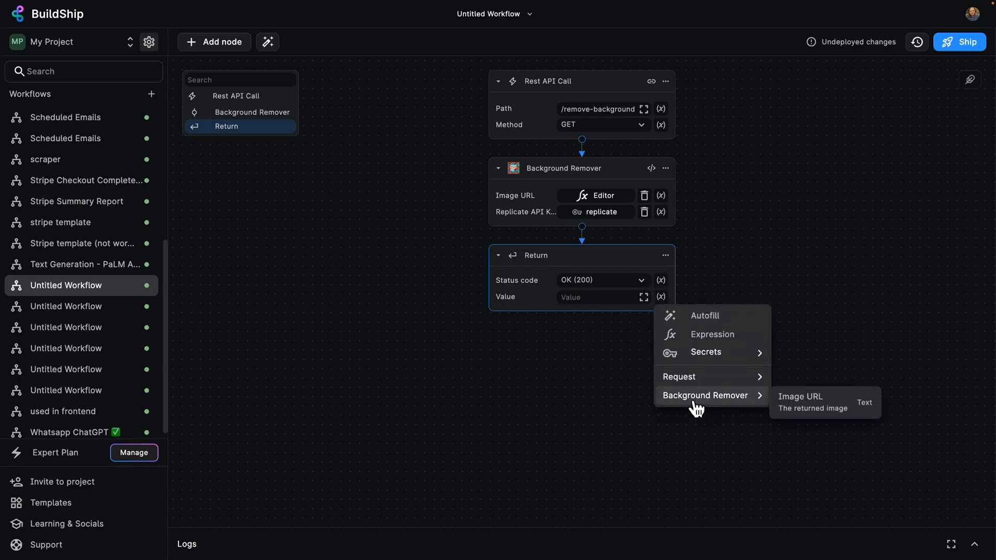
{"action": "mouse_move", "coordinate": [823, 409]}
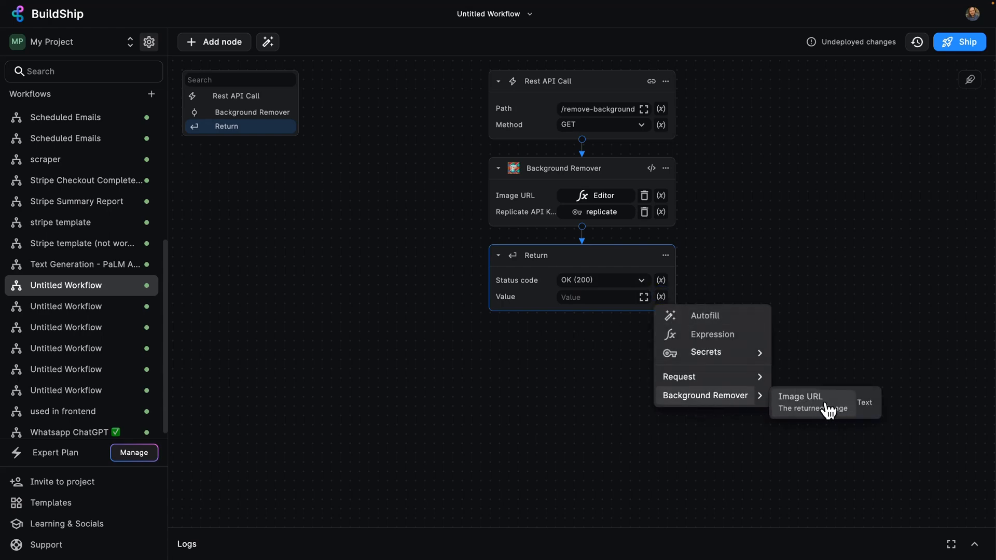
{"action": "left_click", "coordinate": [800, 396]}
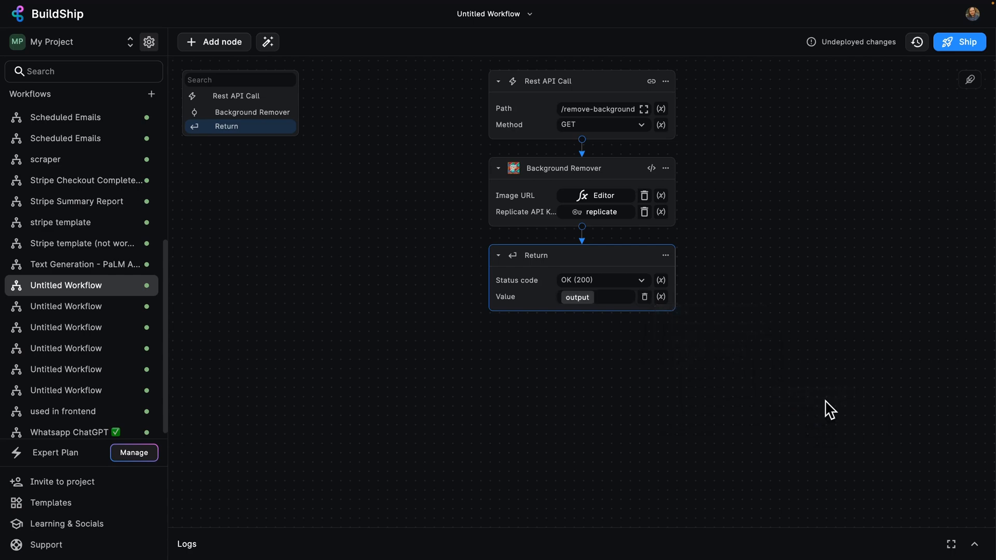
{"action": "mouse_move", "coordinate": [907, 146]}
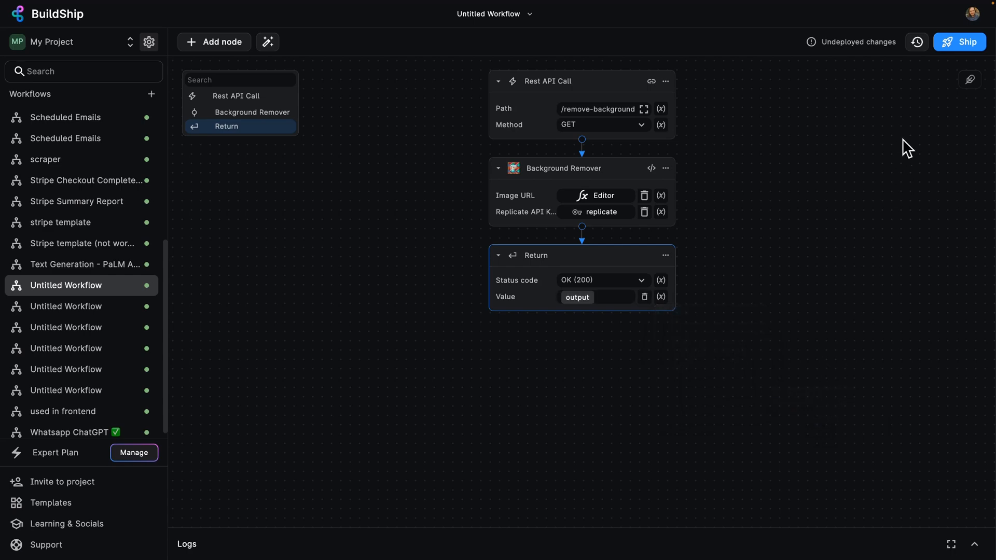
Ship the remove-background workflow and wait while it deploys.
{"action": "left_click", "coordinate": [958, 42]}
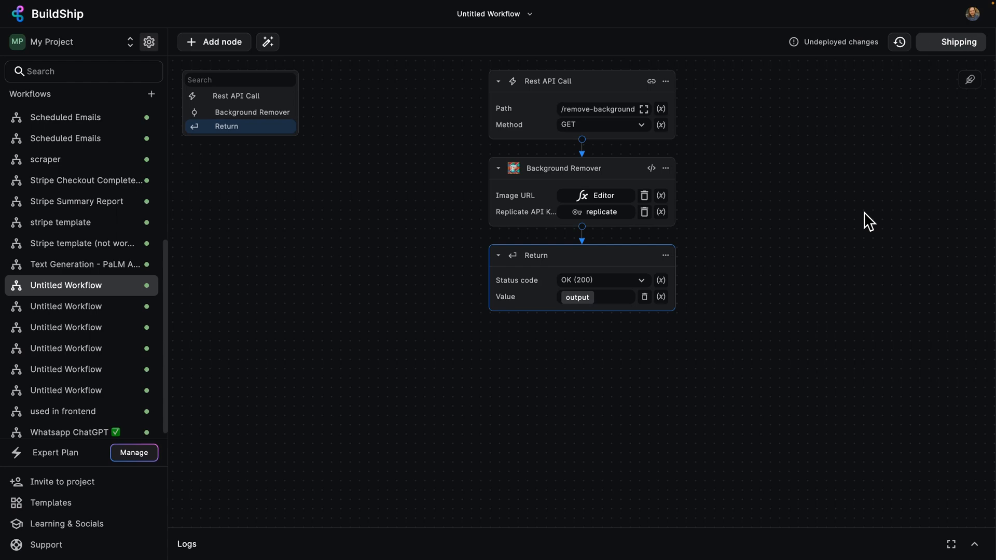
{"action": "left_click", "coordinate": [955, 42]}
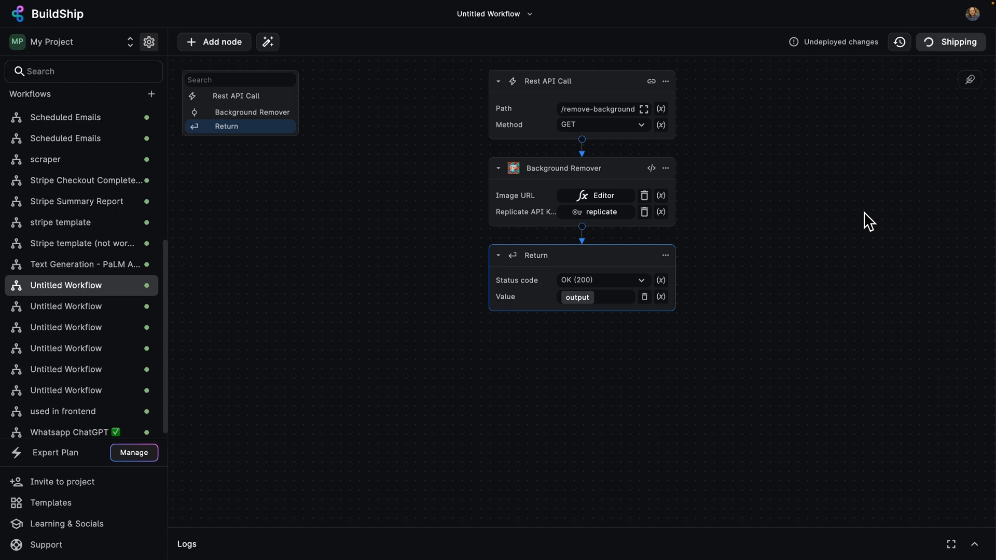
{"action": "mouse_move", "coordinate": [876, 256]}
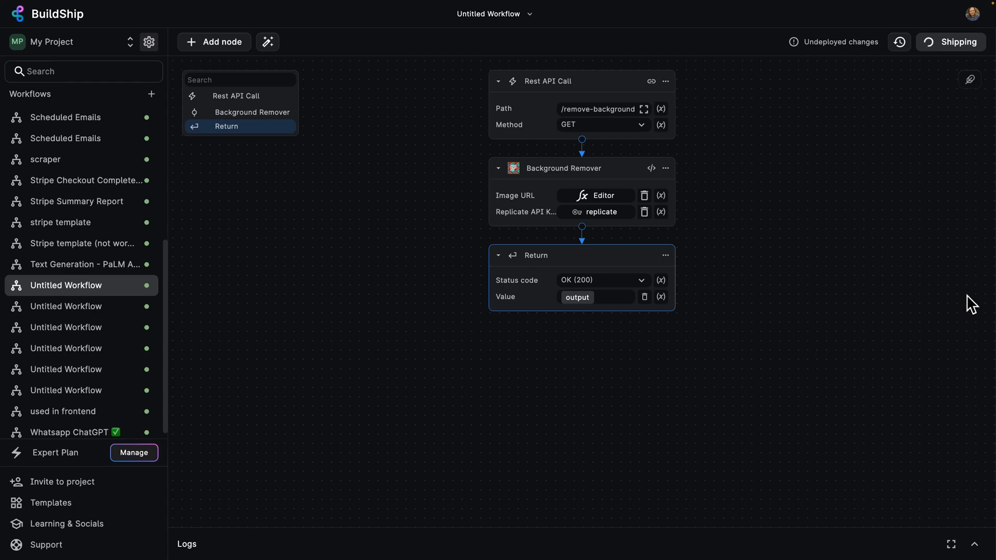
{"action": "left_click", "coordinate": [951, 41]}
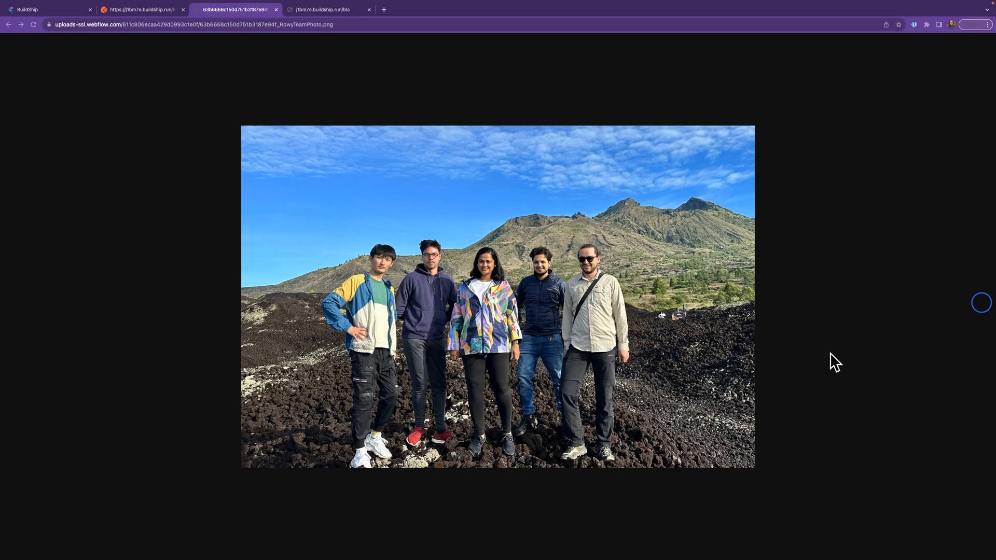
{"action": "mouse_move", "coordinate": [362, 260]}
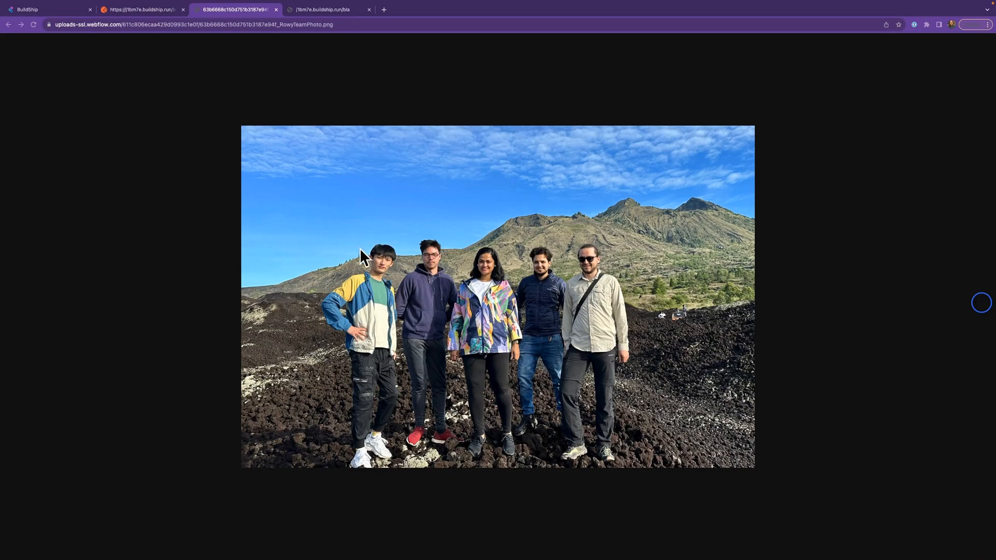
{"action": "mouse_move", "coordinate": [133, 13]}
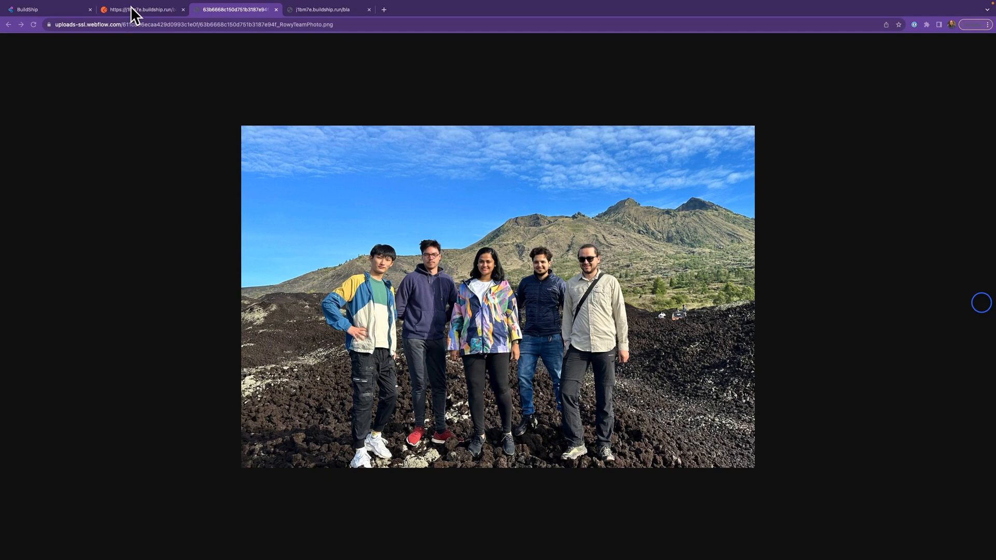
{"action": "mouse_move", "coordinate": [134, 16]}
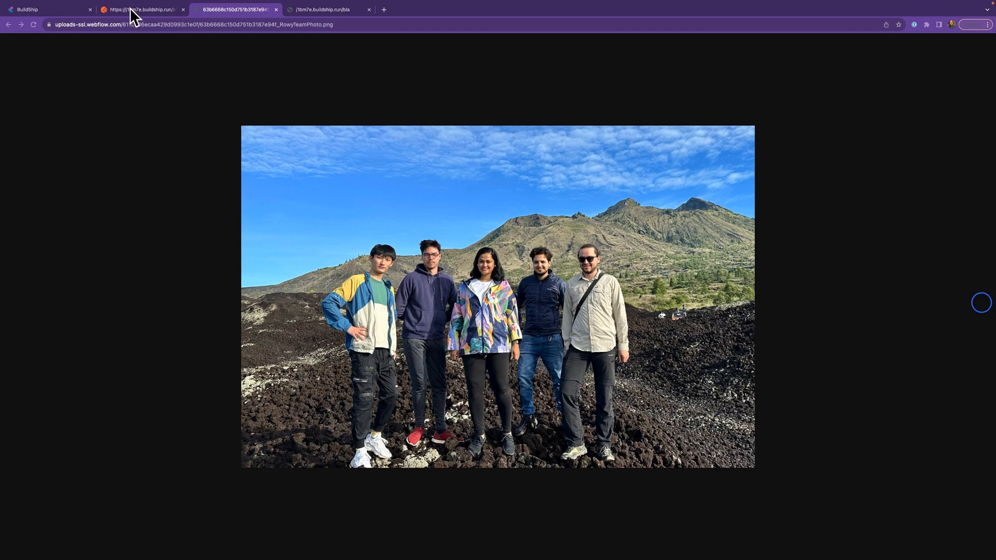
Switch to the Chrome tab calling the deployed remove-background endpoint.
{"action": "left_click", "coordinate": [326, 9]}
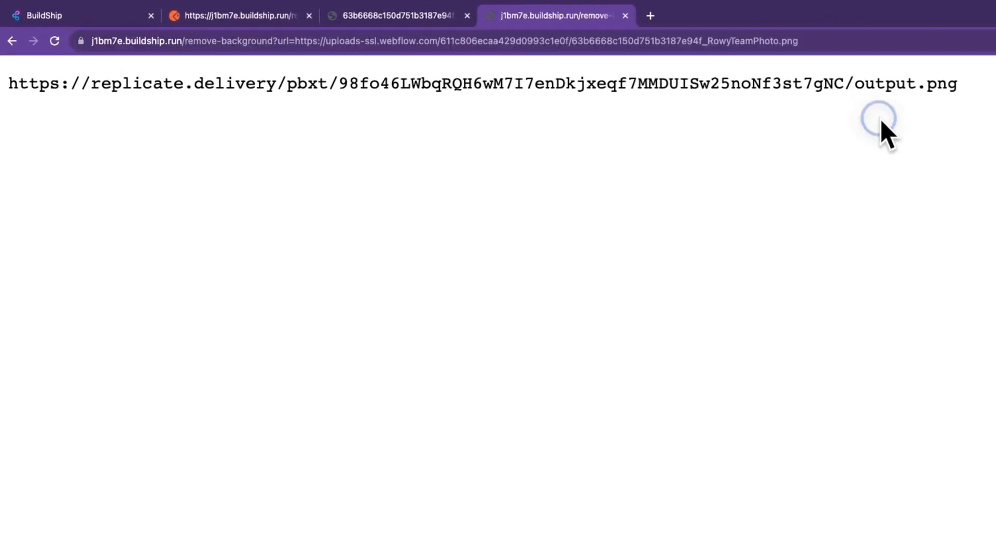
Select the replicate.delivery output PNG link returned by the endpoint.
{"action": "triple_click", "coordinate": [482, 83]}
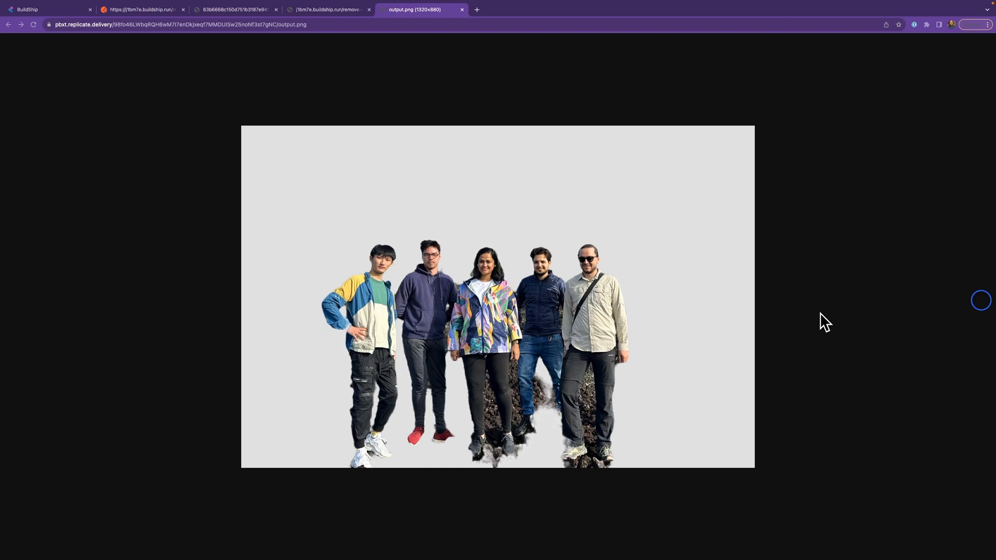
{"action": "mouse_move", "coordinate": [869, 340]}
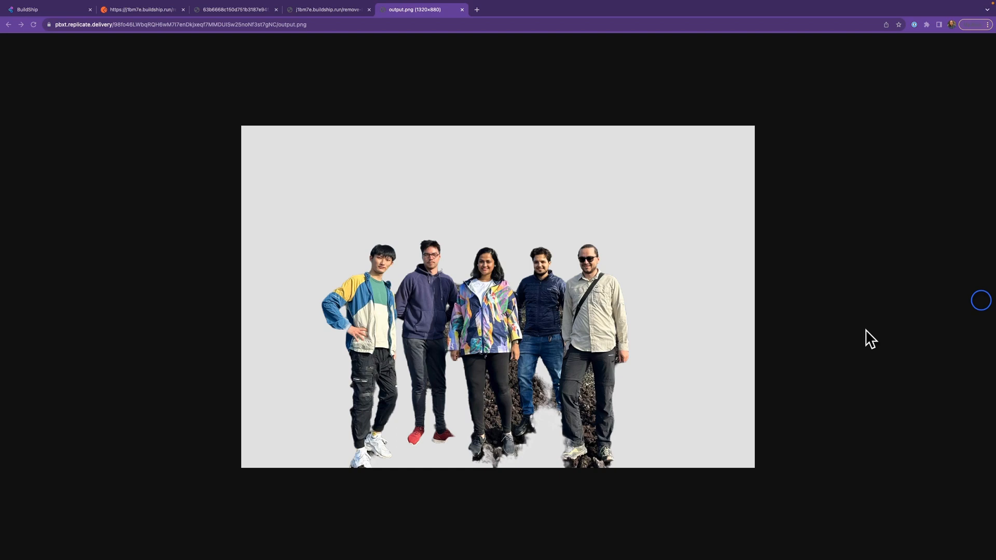
{"action": "mouse_move", "coordinate": [826, 321]}
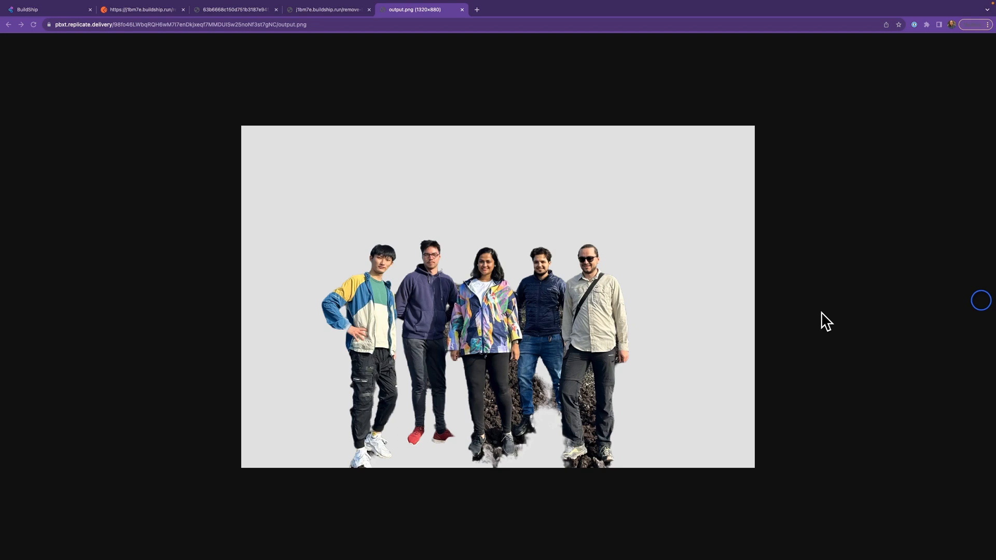
{"action": "mouse_move", "coordinate": [841, 324]}
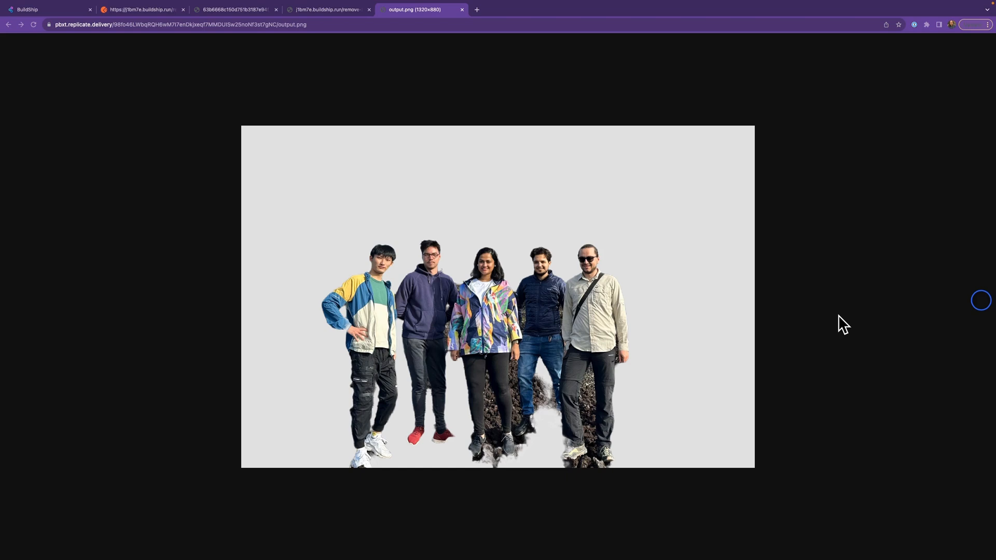
{"action": "mouse_move", "coordinate": [929, 358]}
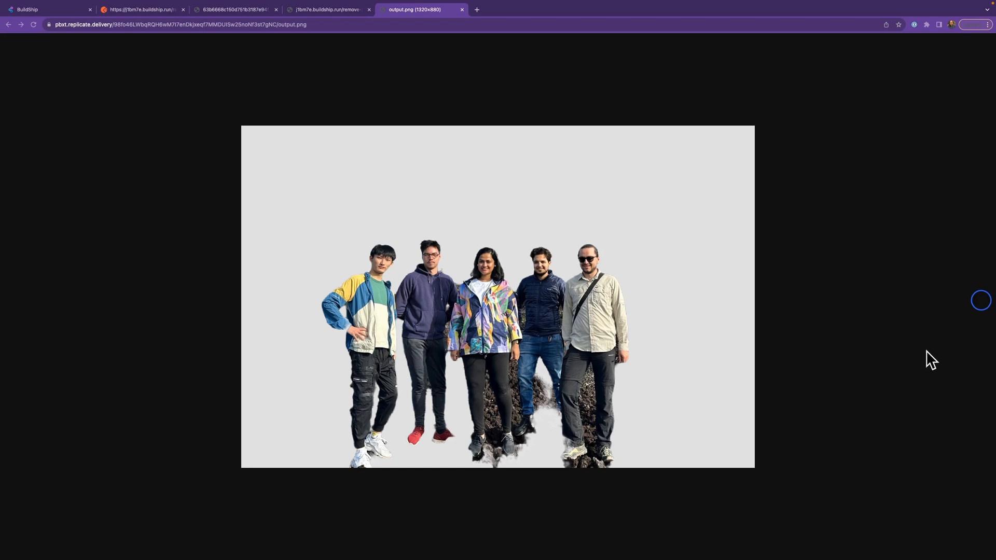